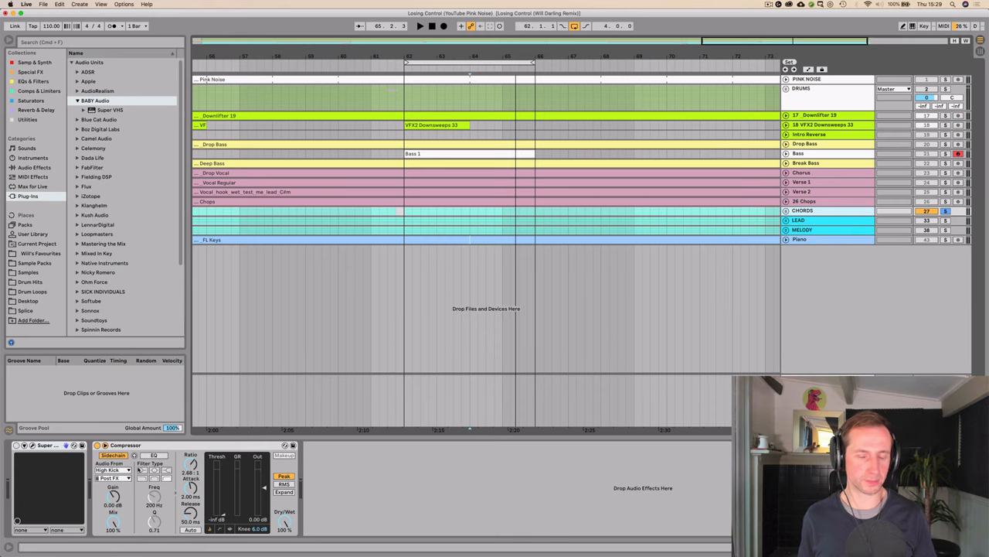
Show the Super VHS editor window for the CHORDS track's device
left_click(420, 24)
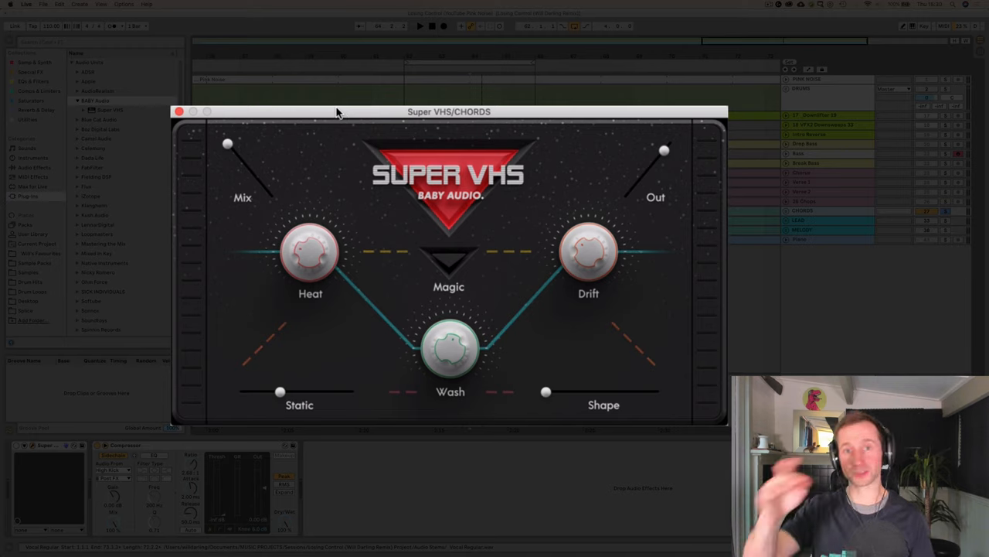
mouse_move(727, 427)
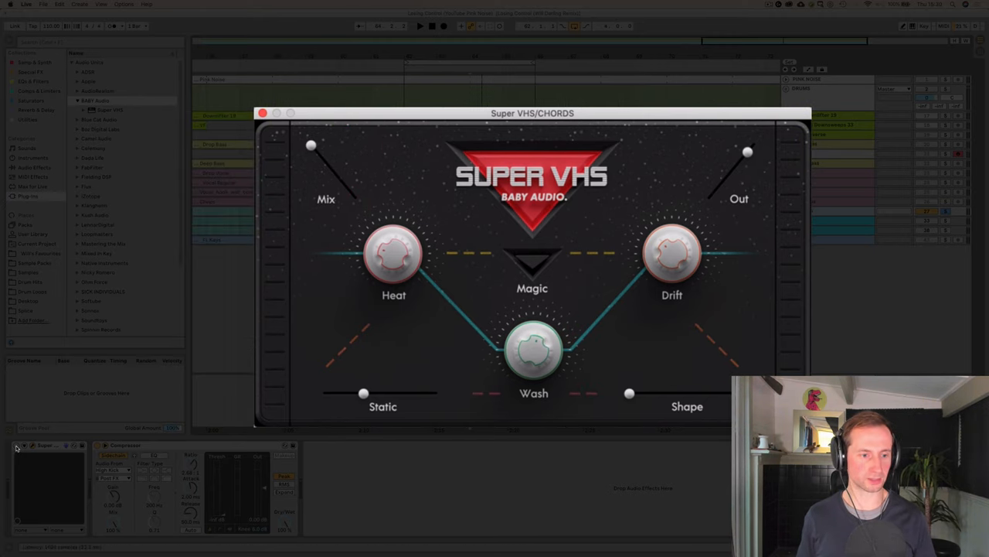
left_click(16, 447)
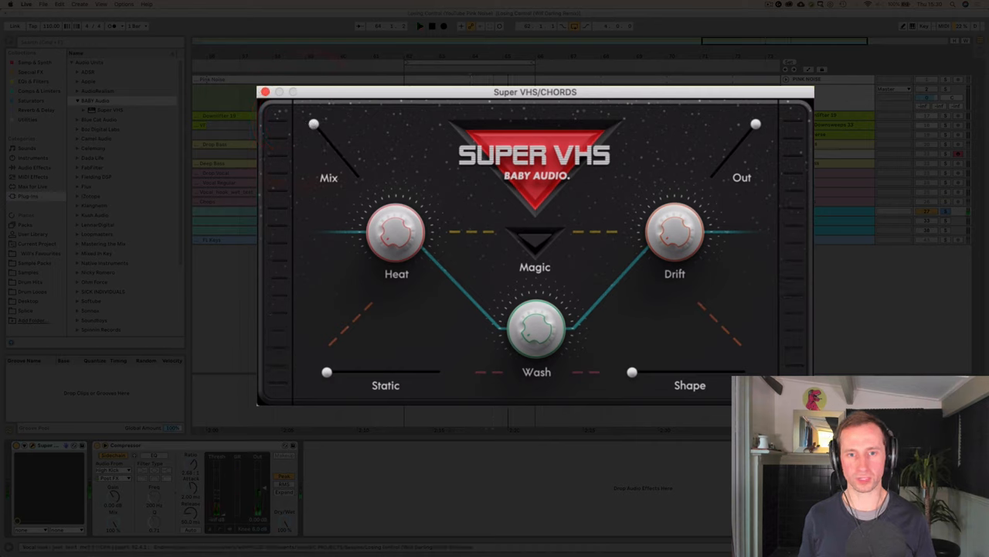
Start playback to hear the chords through Super VHS at the current settings
left_click(420, 308)
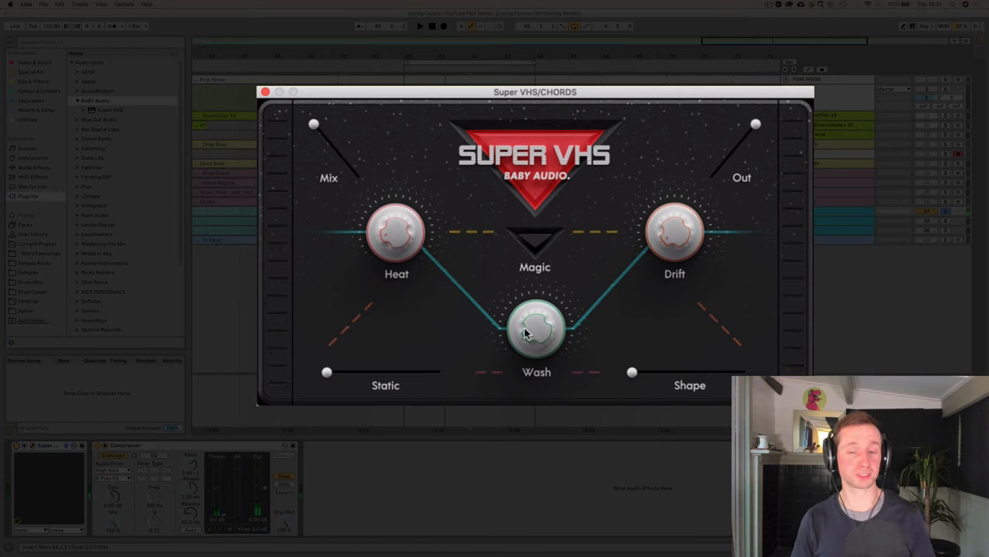
mouse_move(538, 244)
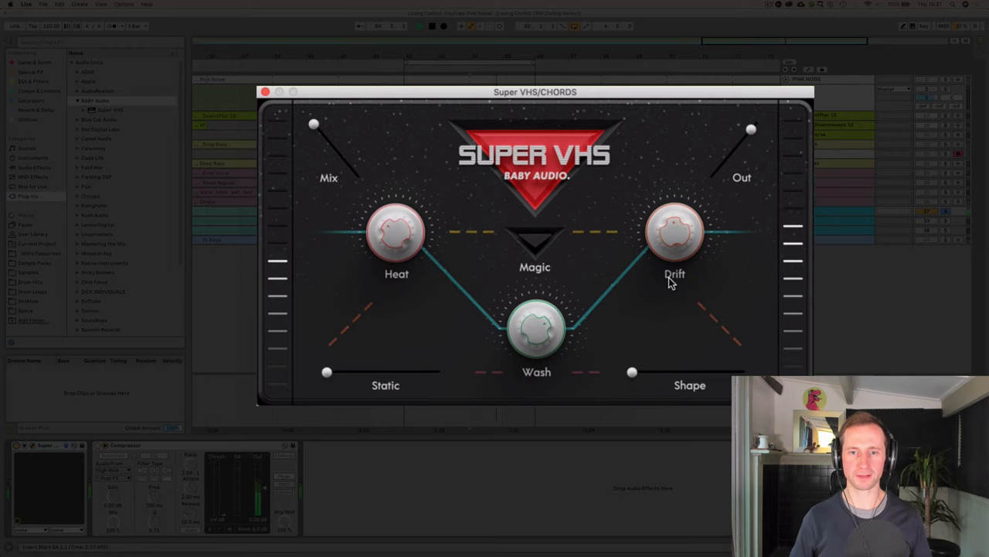
mouse_move(568, 164)
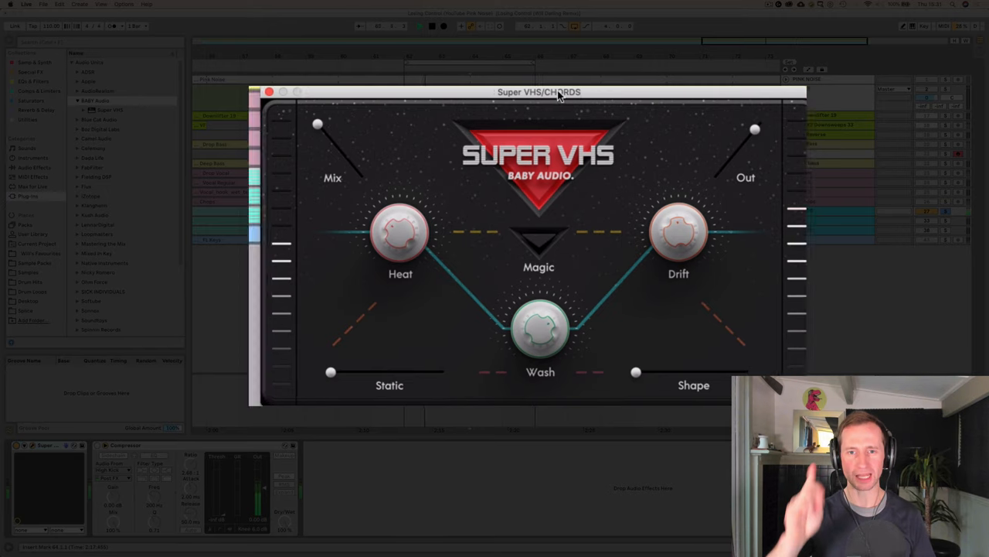
Audition Static from zero to halfway on the chords, leaving a small amount
left_click_drag(538, 93, 498, 90)
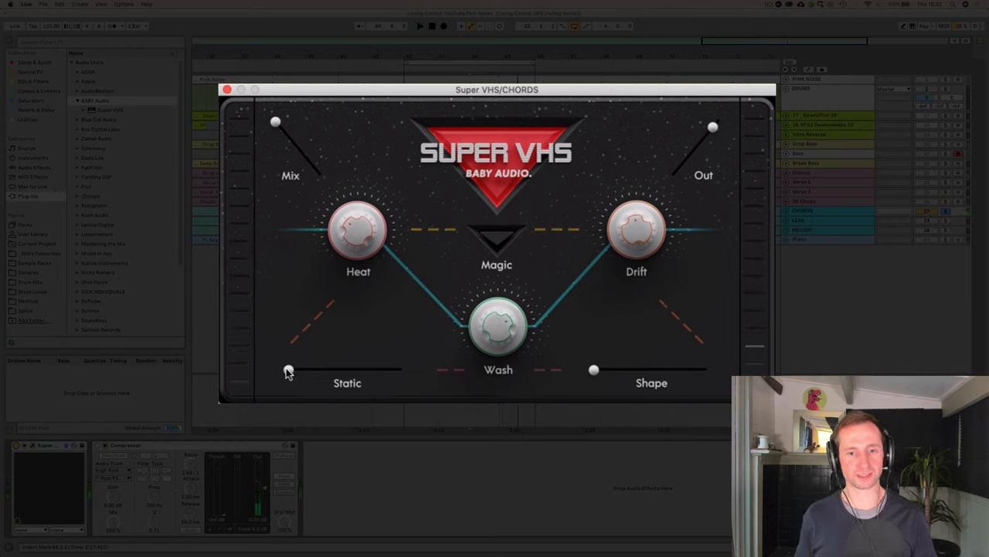
left_click_drag(287, 369, 371, 369)
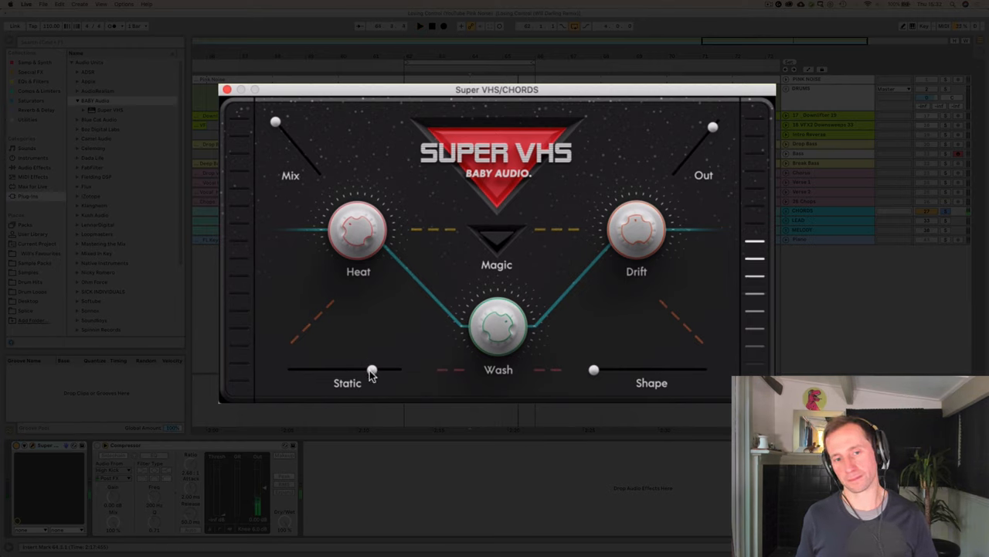
left_click_drag(371, 371, 315, 371)
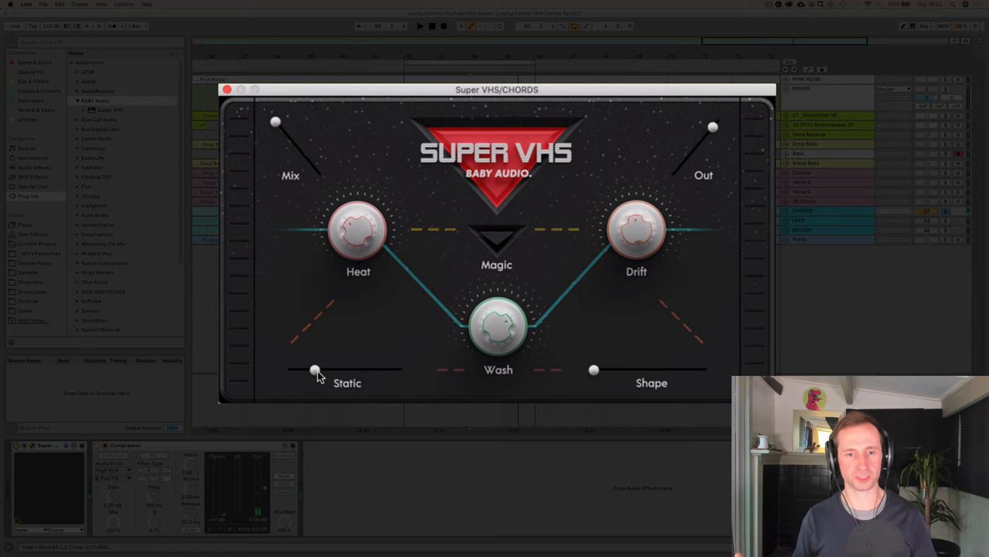
left_click_drag(316, 371, 348, 371)
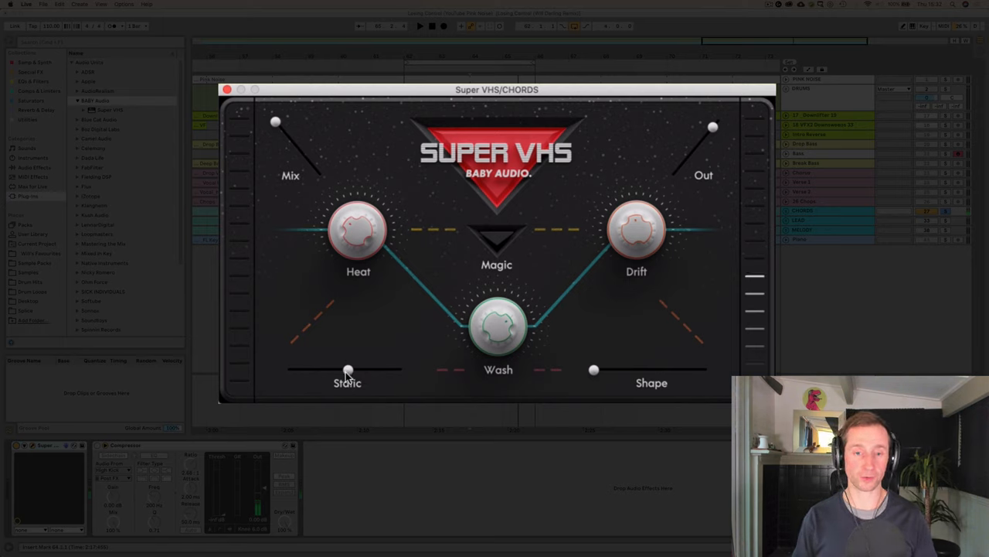
left_click_drag(348, 369, 288, 370)
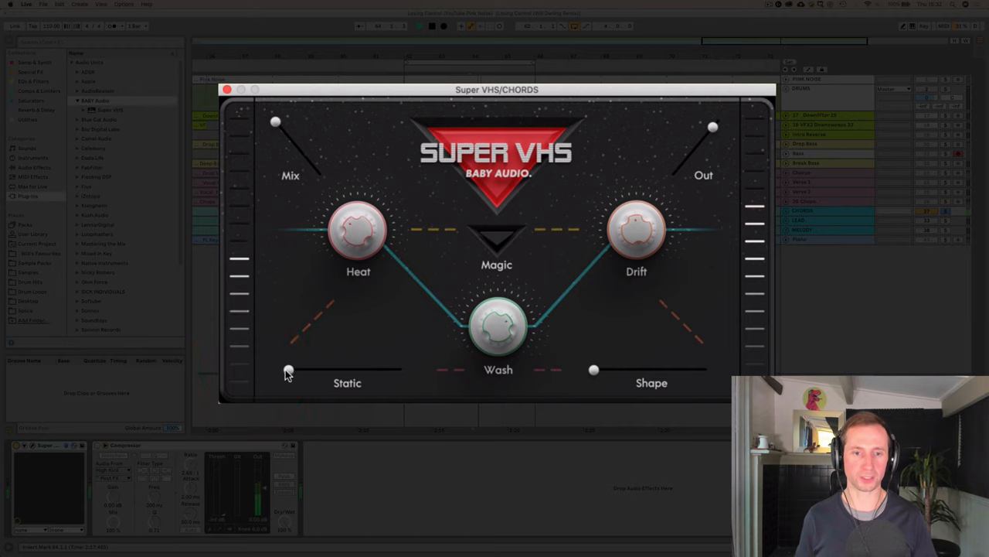
left_click_drag(288, 369, 337, 369)
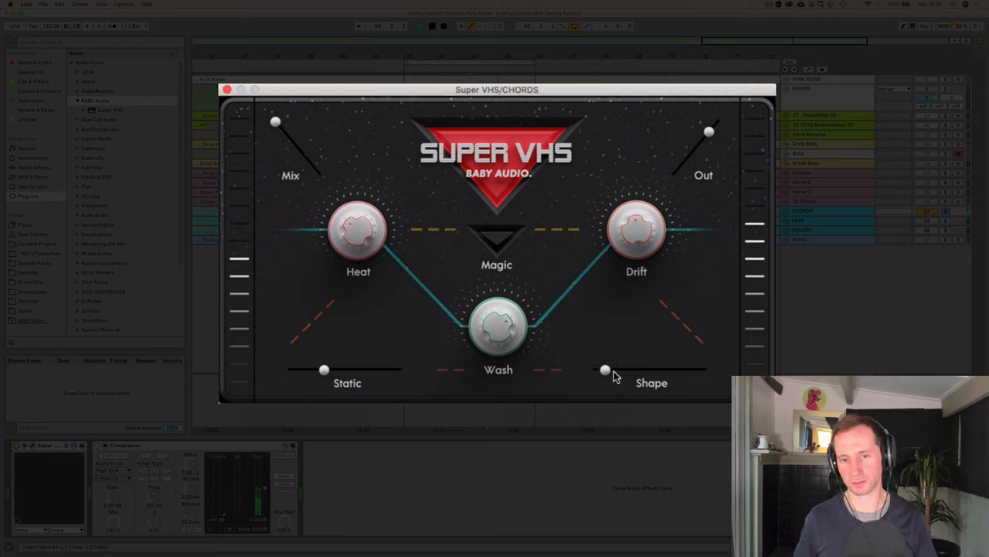
left_click_drag(606, 371, 705, 371)
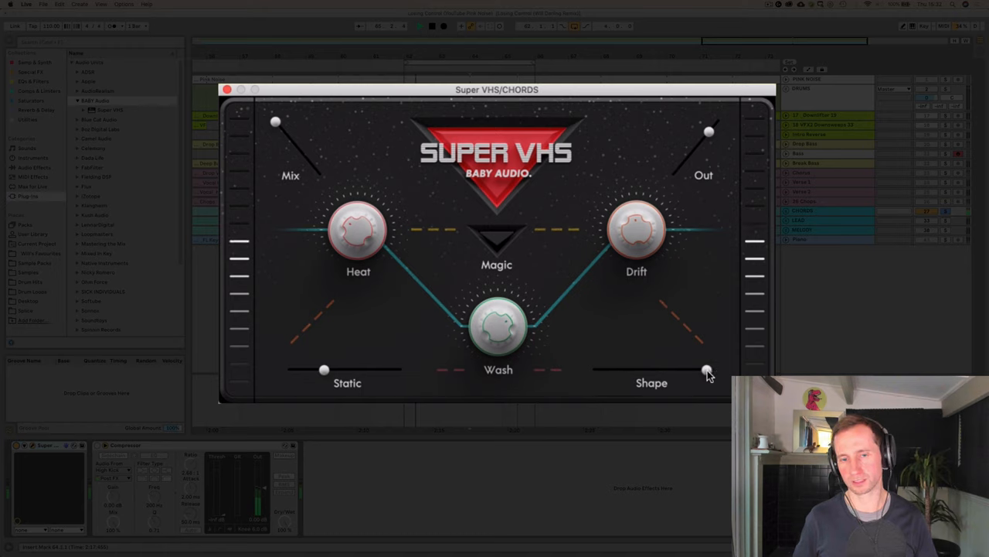
left_click_drag(708, 371, 638, 371)
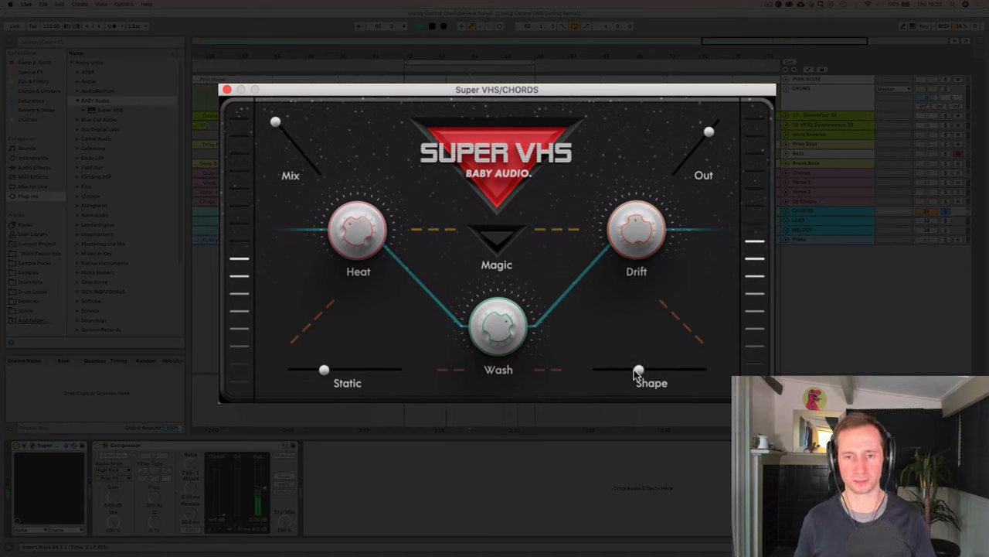
left_click_drag(638, 371, 606, 371)
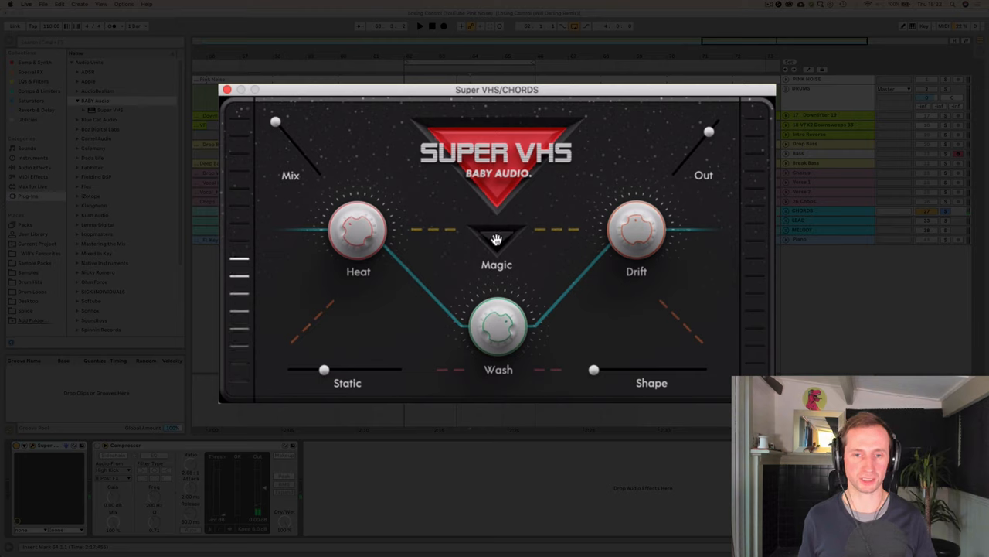
Toggle Magic on and off on the chords to compare the sound
left_click(498, 240)
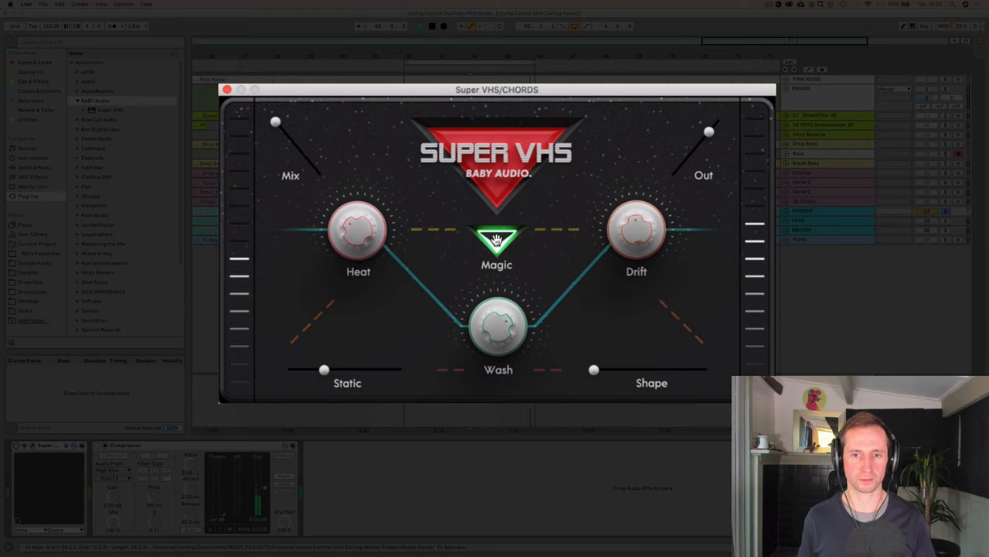
left_click(496, 242)
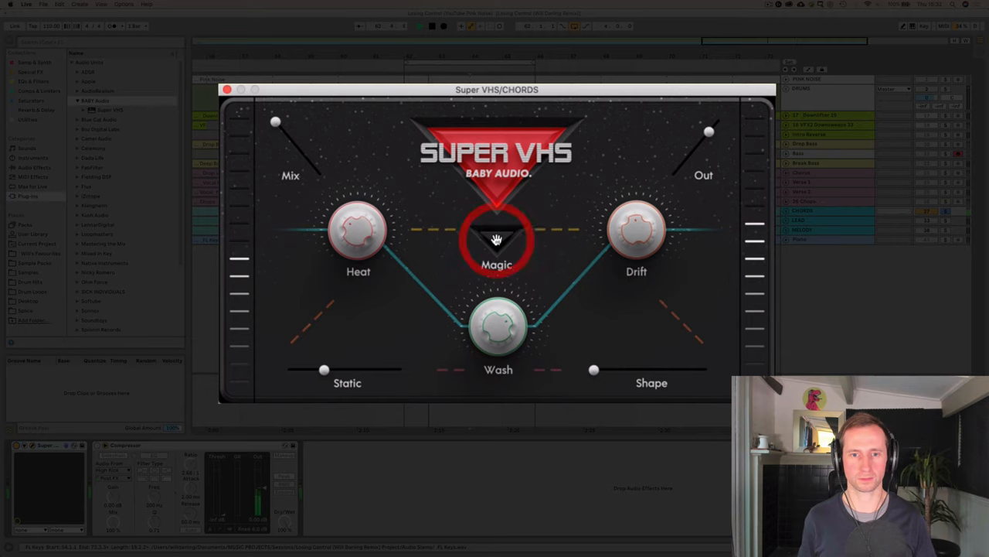
left_click(496, 245)
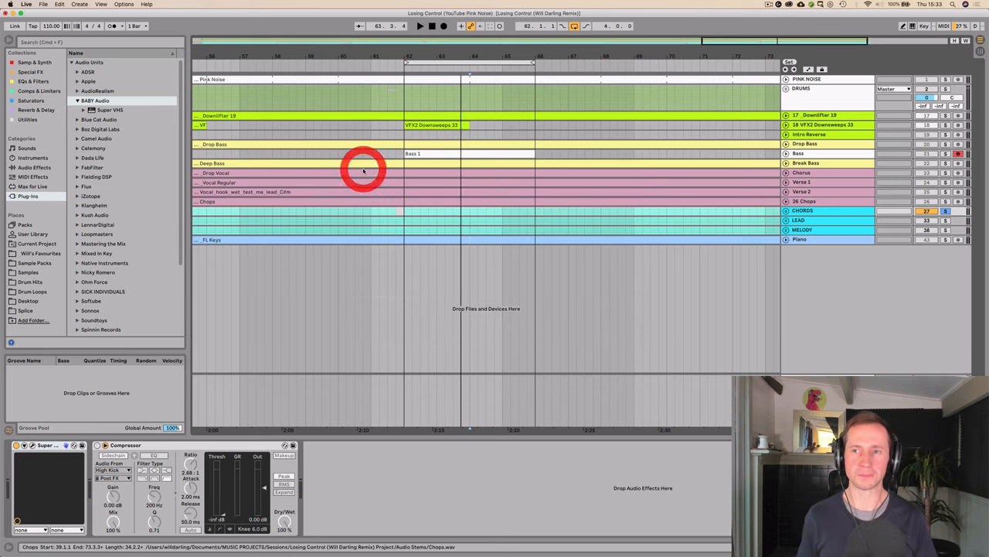
Select the DRUMS group, unfold and refold it, then switch to the session mixer
left_click(807, 88)
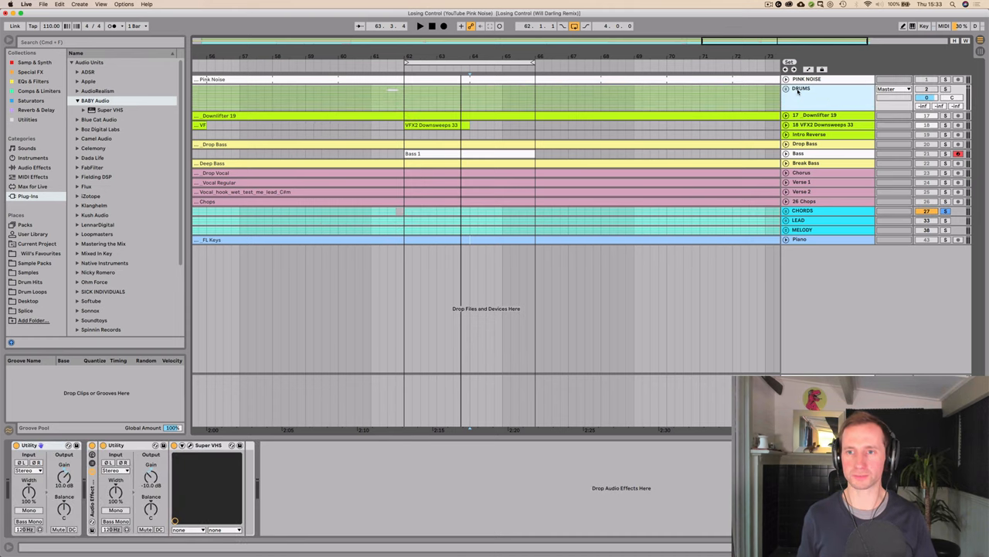
left_click(787, 86)
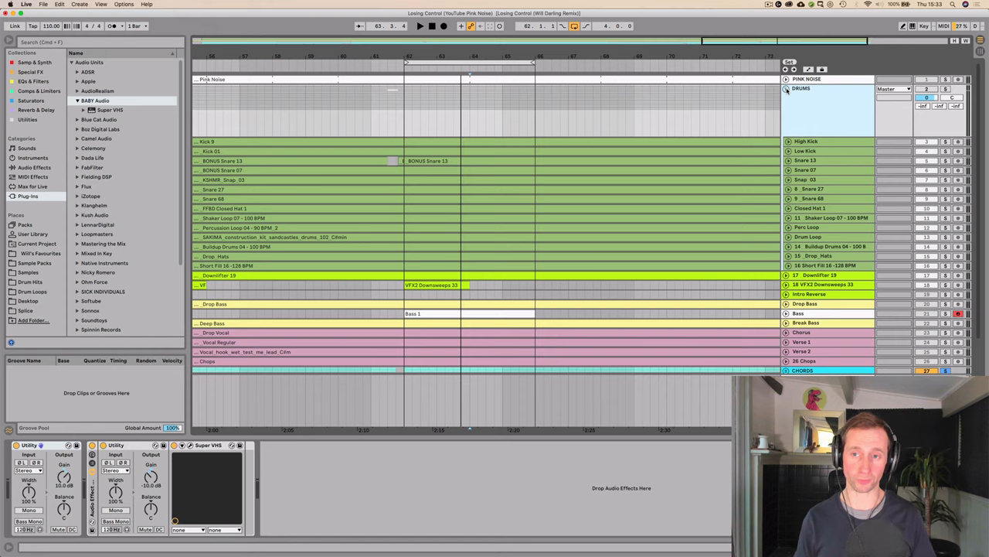
left_click(786, 88)
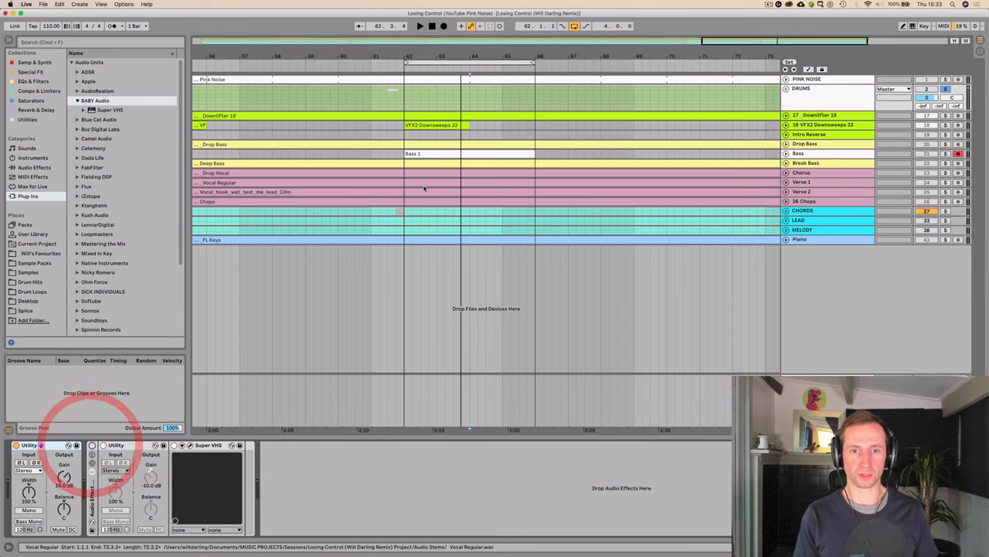
key("tab")
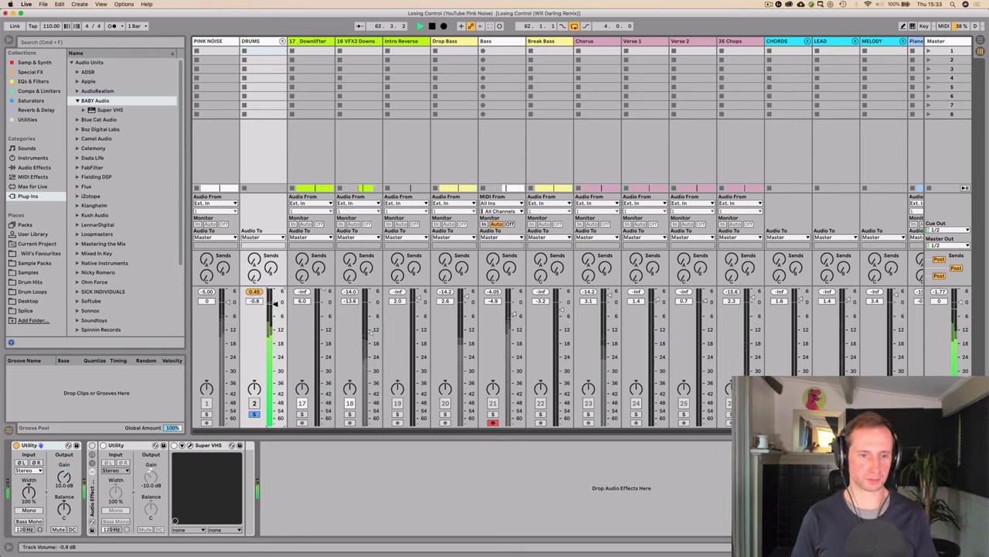
Adjust the DRUMS fader, delete one Utility, and show the drums' Super VHS editor
left_click_drag(256, 301, 255, 309)
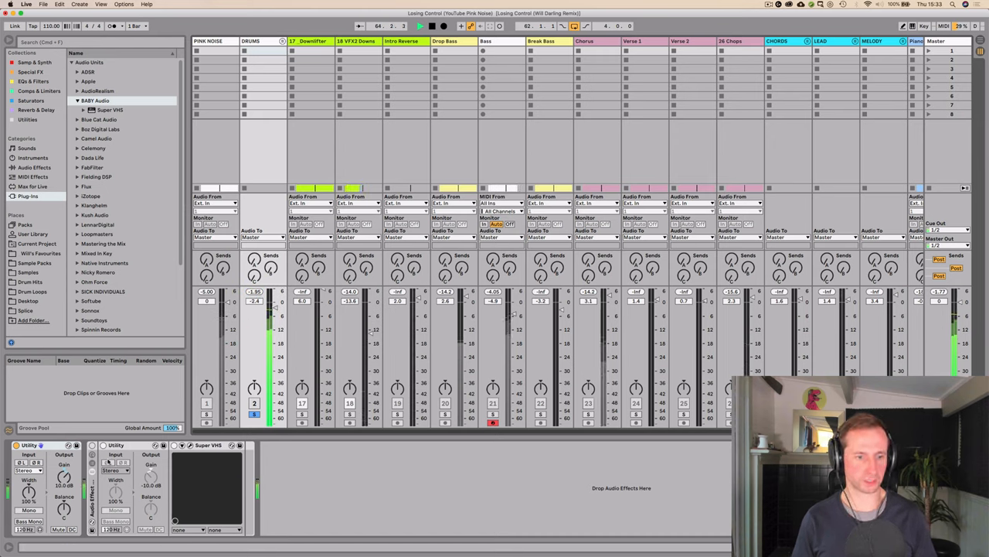
left_click(116, 445)
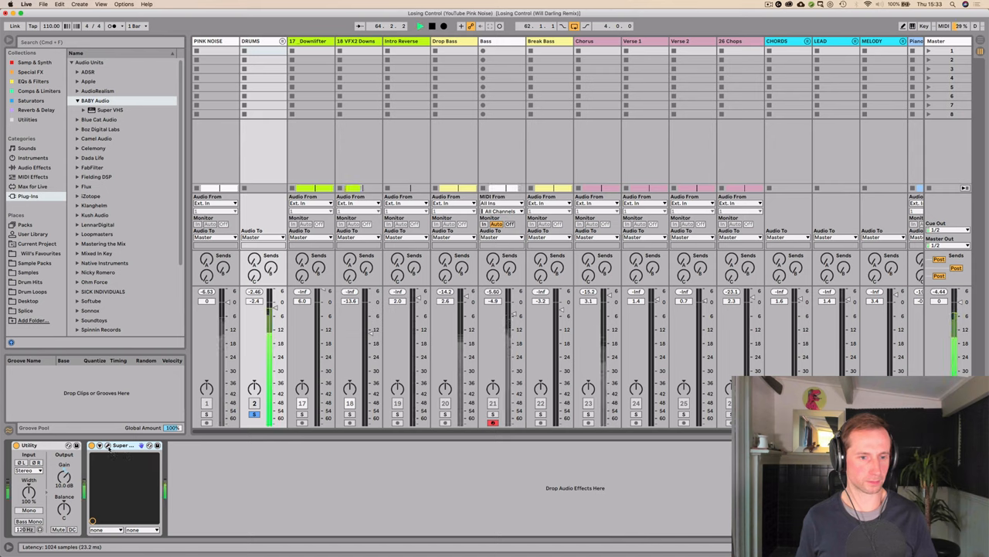
left_click(124, 445)
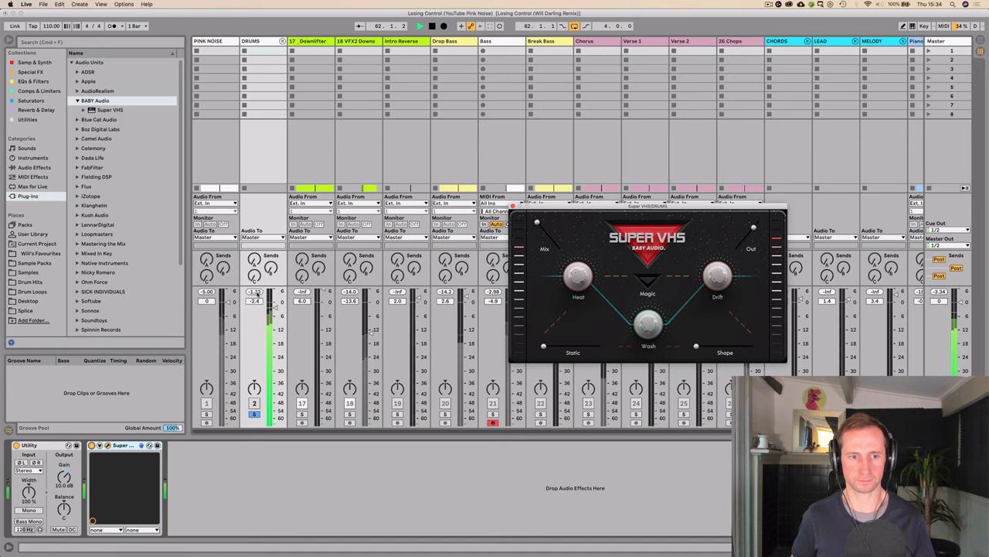
Tweak Heat, Wash, Shape and Drift amounts on the drums while they play
left_click_drag(578, 275, 578, 281)
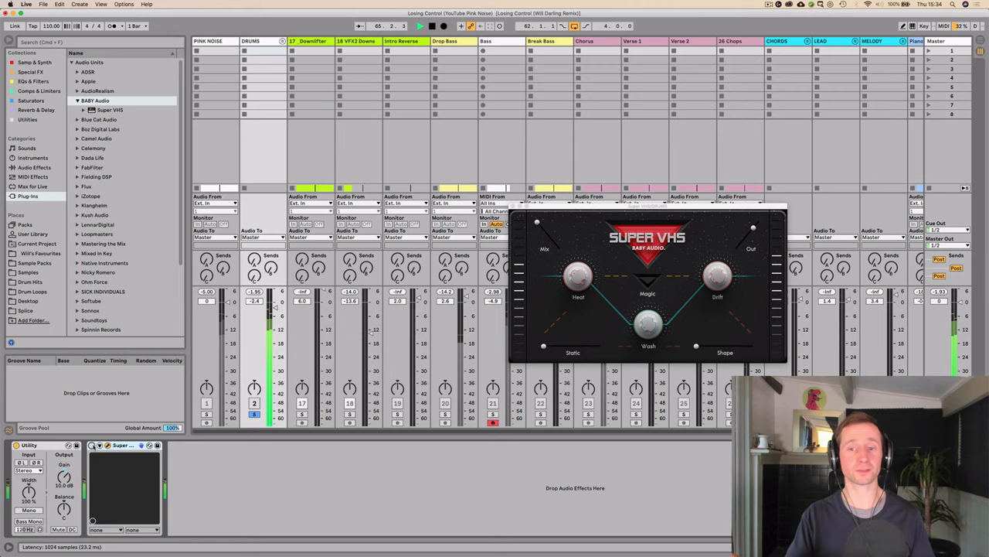
left_click(93, 445)
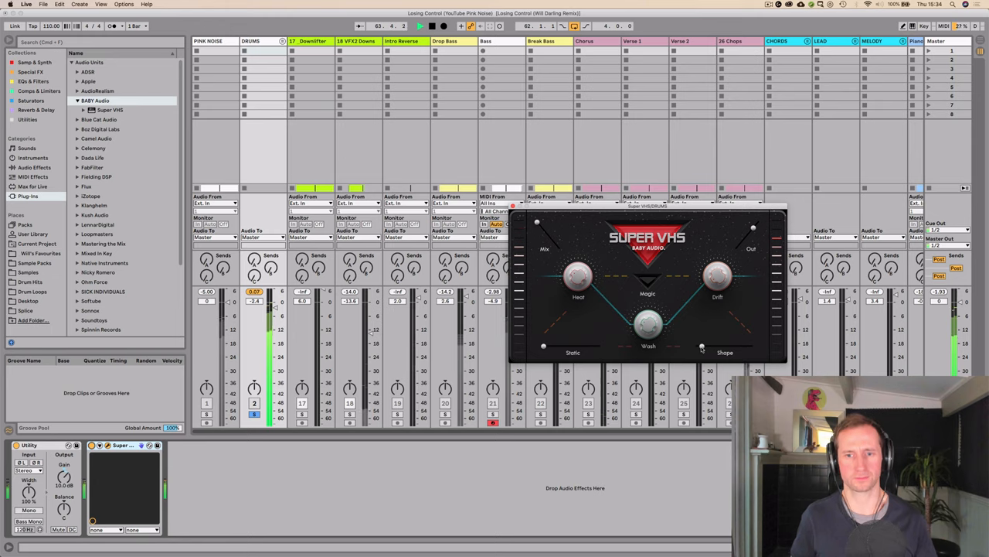
left_click_drag(708, 346, 711, 346)
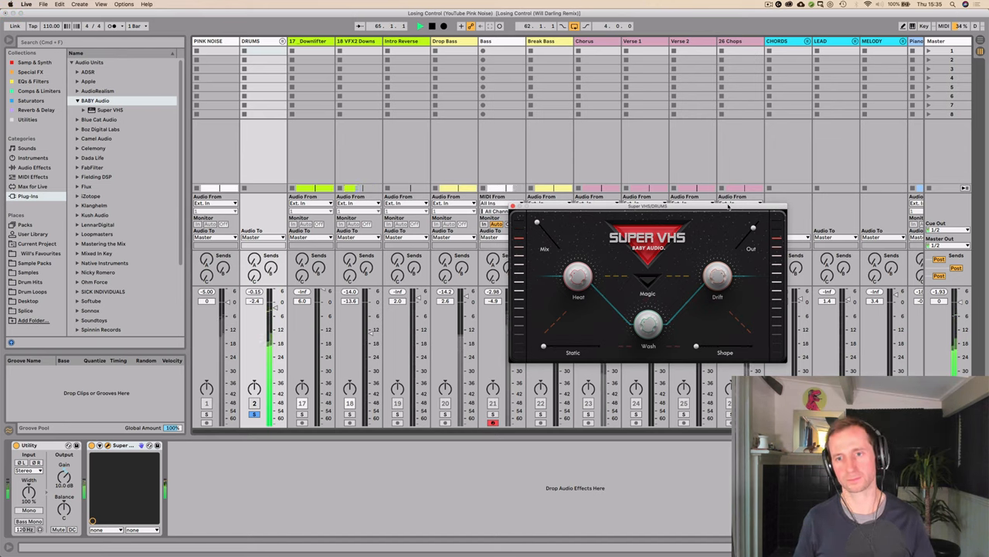
left_click_drag(717, 275, 724, 294)
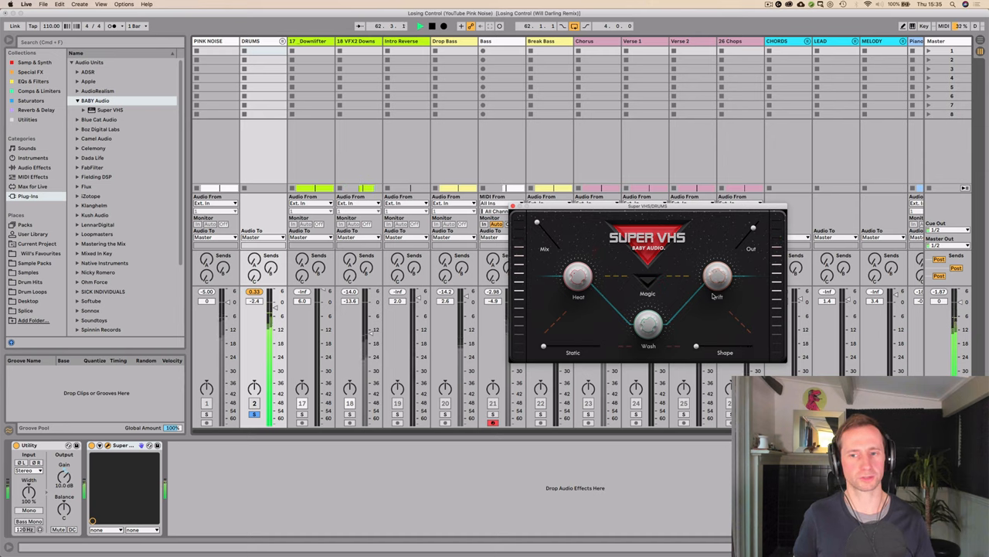
left_click(91, 446)
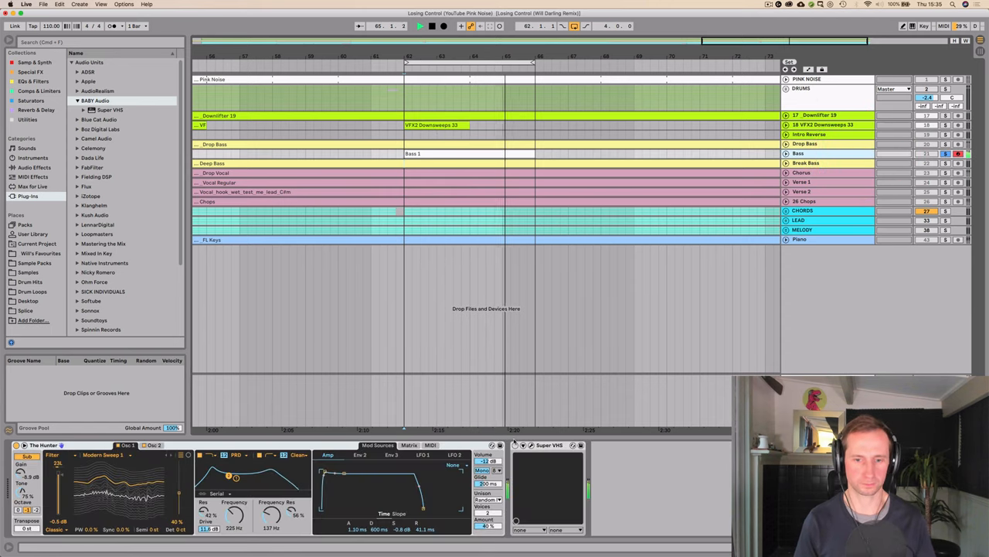
Show the Super VHS editor for The Hunter synth track
left_click(532, 445)
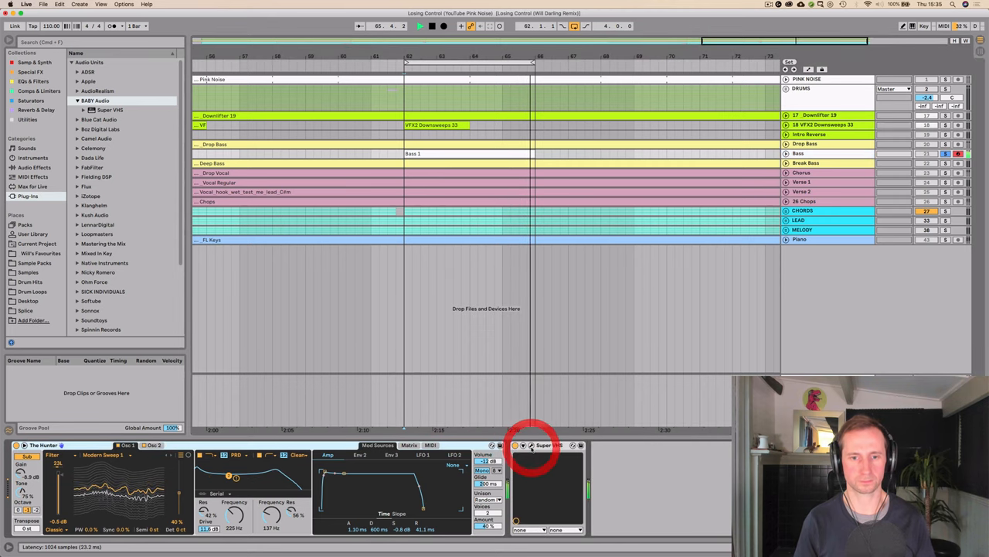
left_click(532, 445)
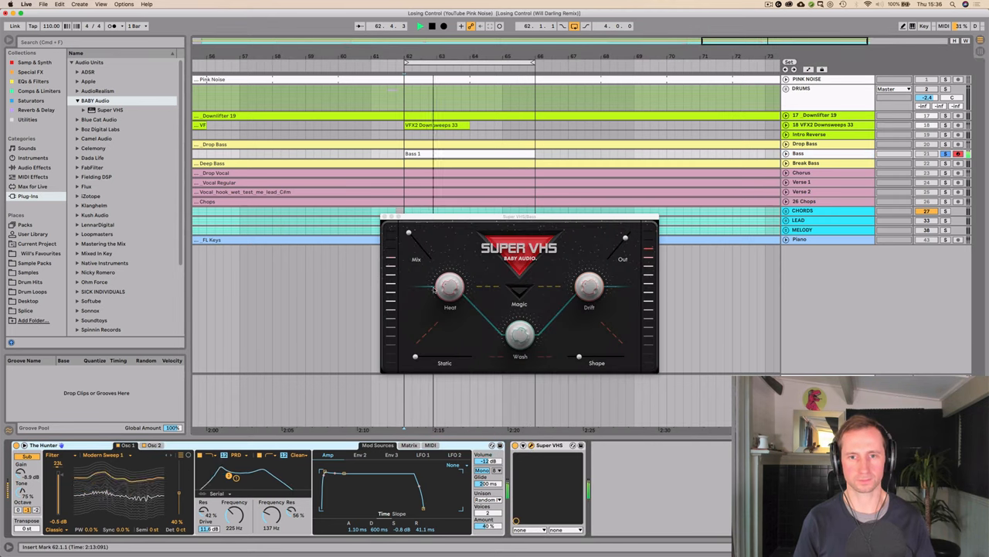